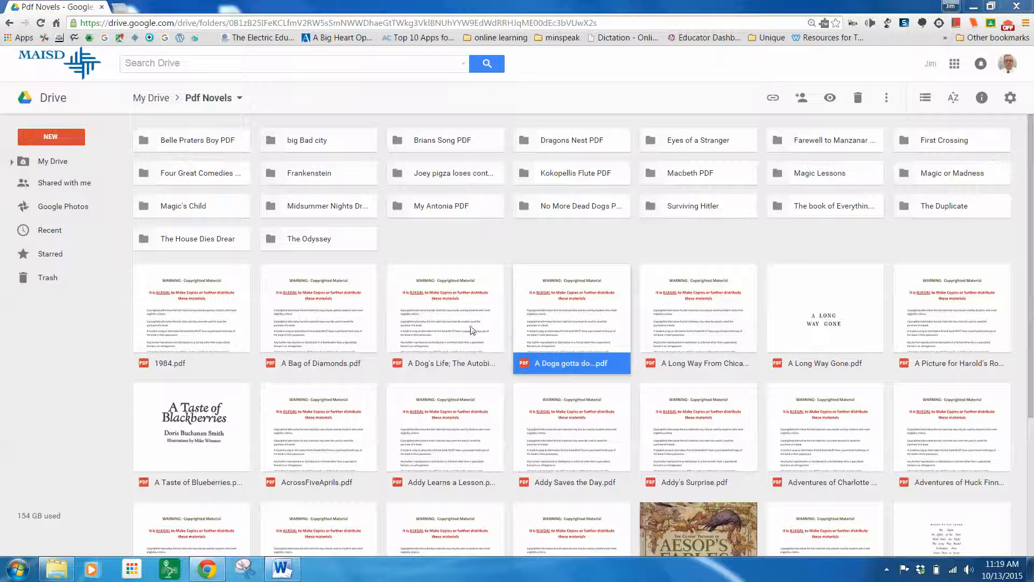
Step: Open the A Dog's Life PDF with DocHub via the Drive Open-with menu
right_click(444, 308)
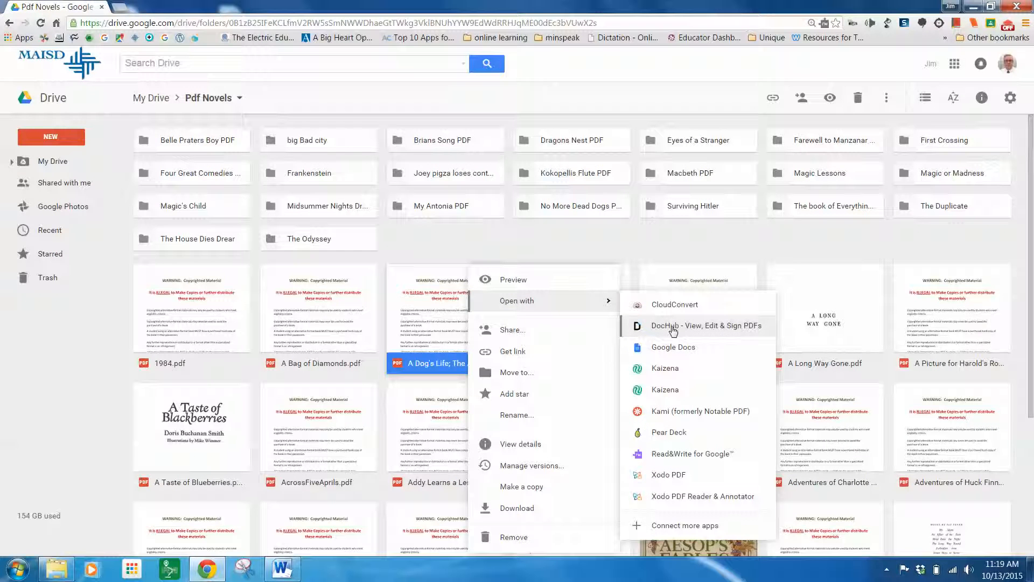
left_click(706, 326)
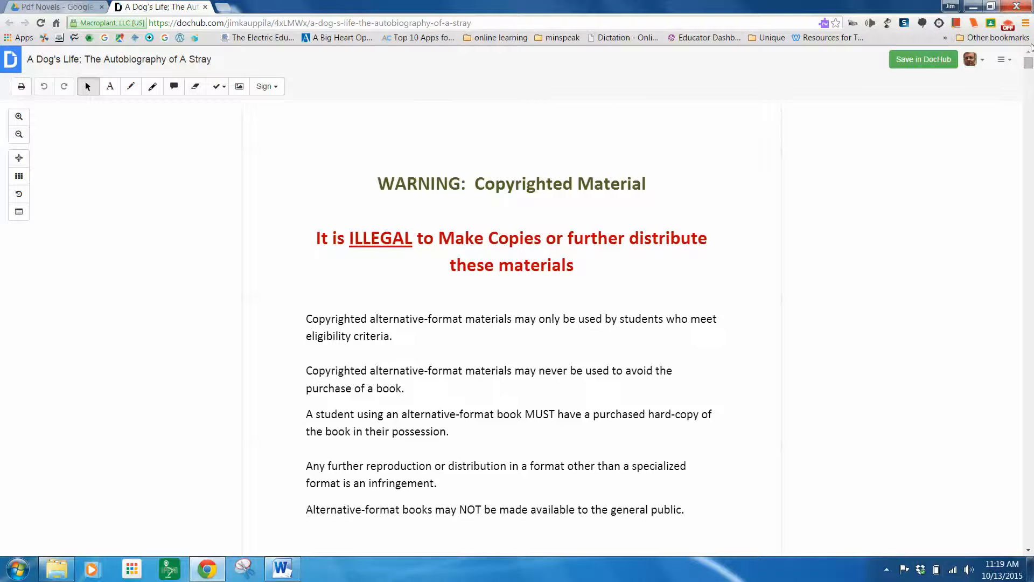
Step: Scroll down past the warning and copyright pages to the Acknowledgments page
scroll("down", 3)
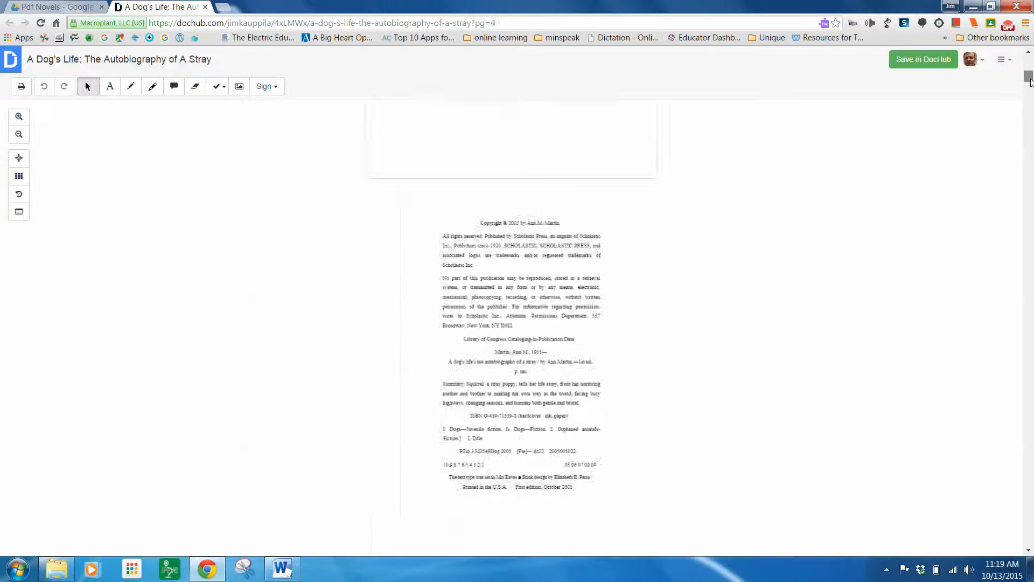
scroll("down", 3)
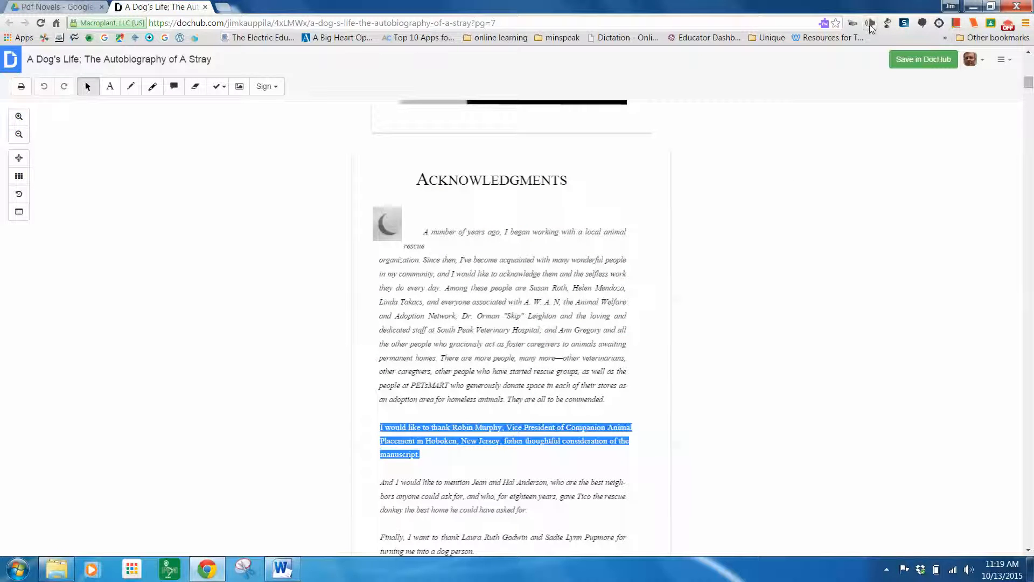
Step: Have SpeakIt read the Robin Murphy paragraph aloud, then stop the reading
left_click(870, 23)
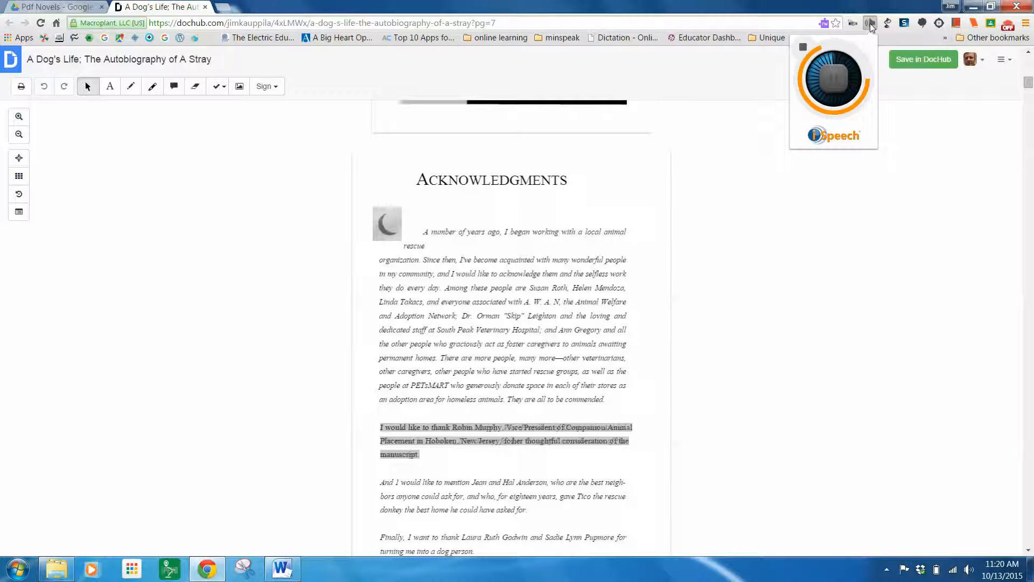
mouse_move(833, 84)
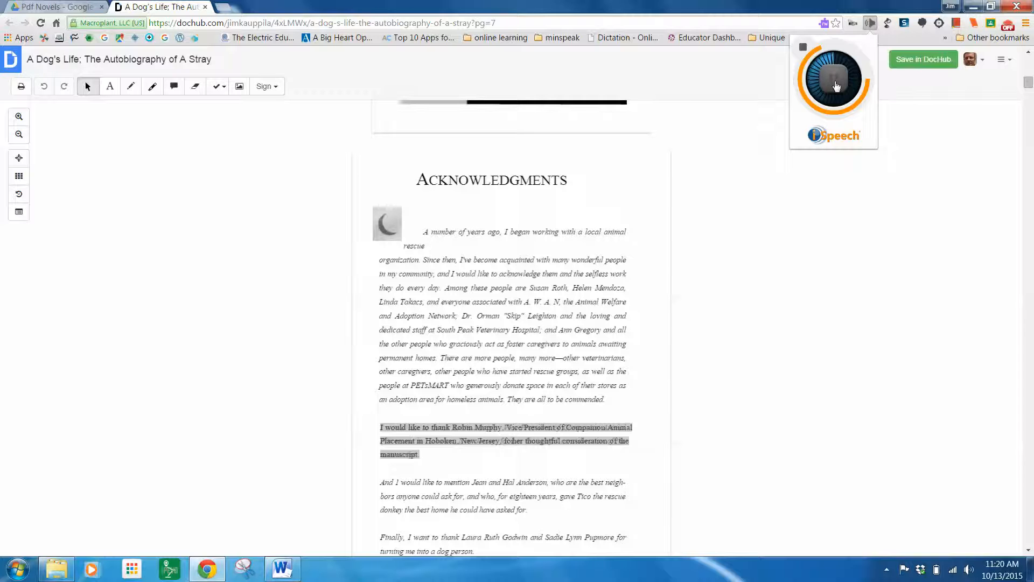
left_click(834, 79)
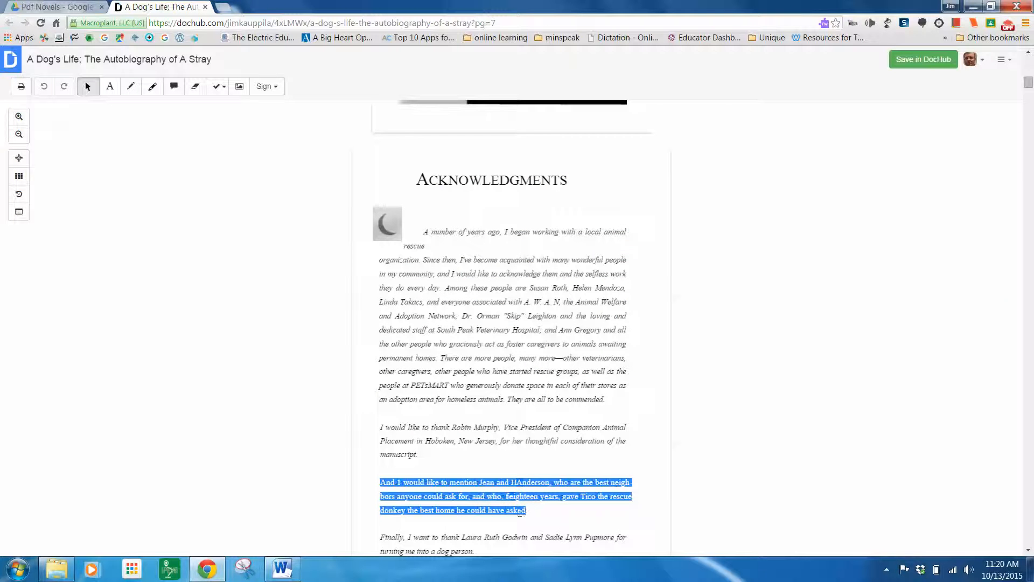
right_click(521, 495)
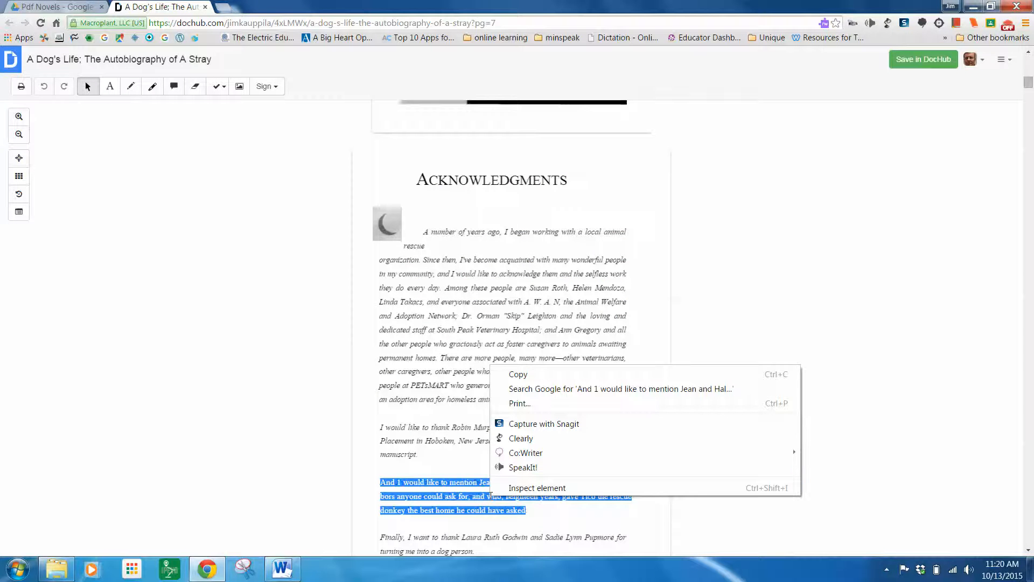
left_click(535, 470)
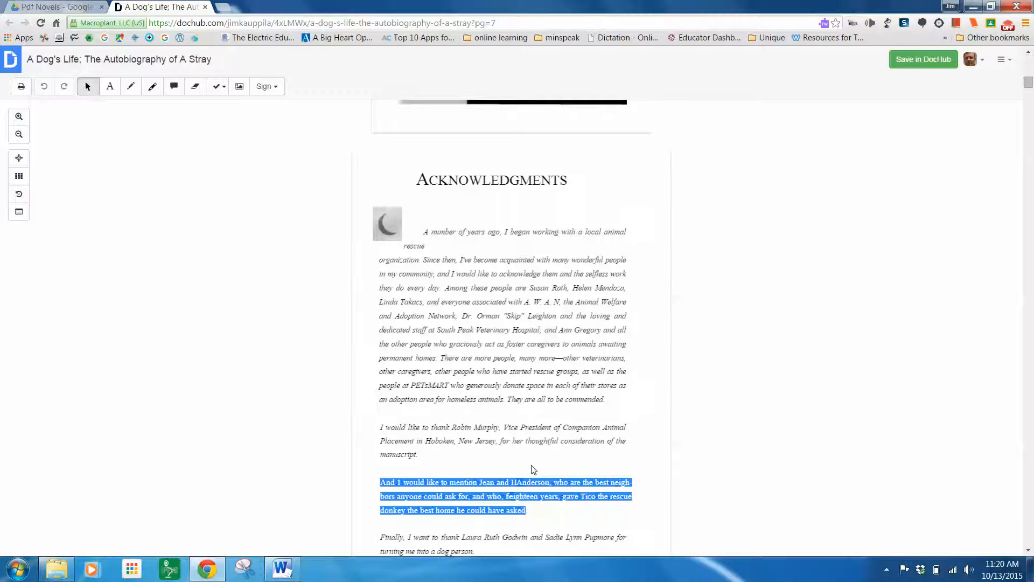
mouse_move(546, 416)
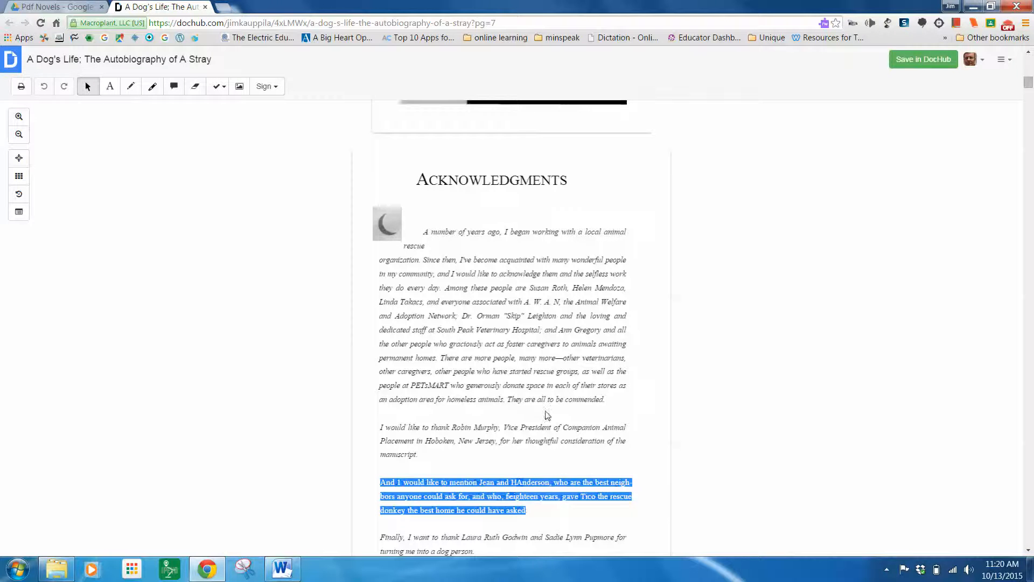
left_click(870, 22)
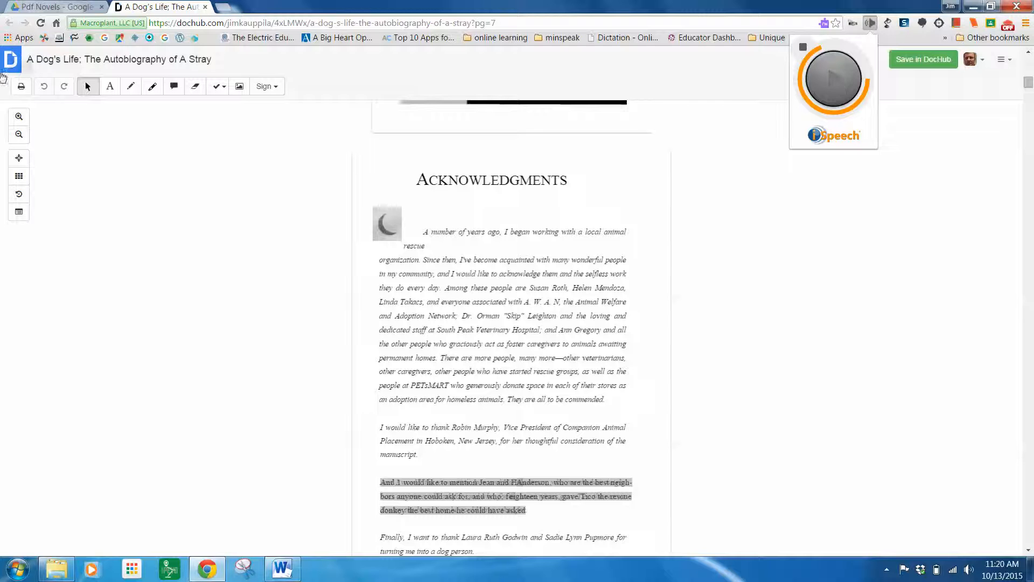
mouse_move(11, 59)
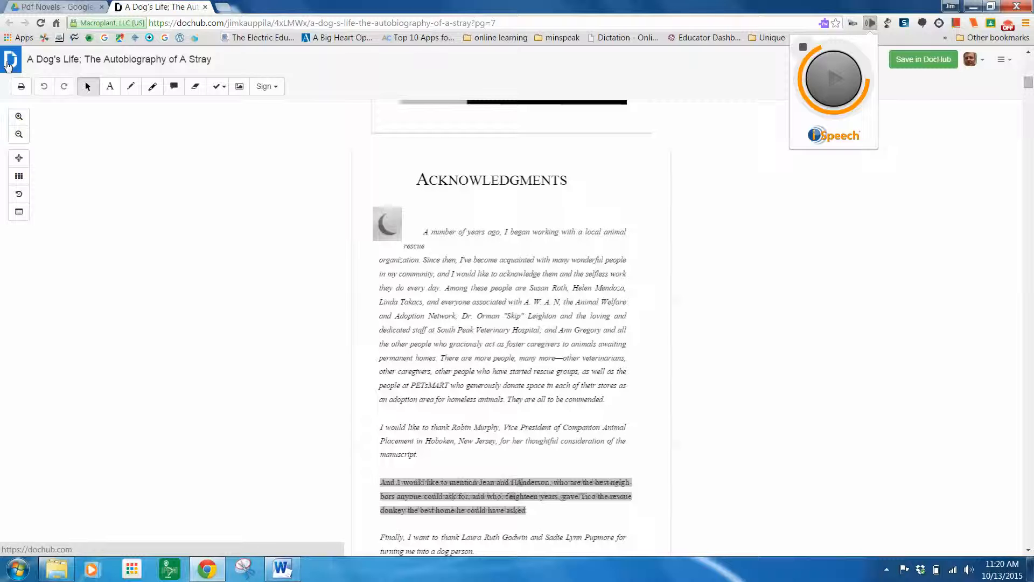
mouse_move(501, 57)
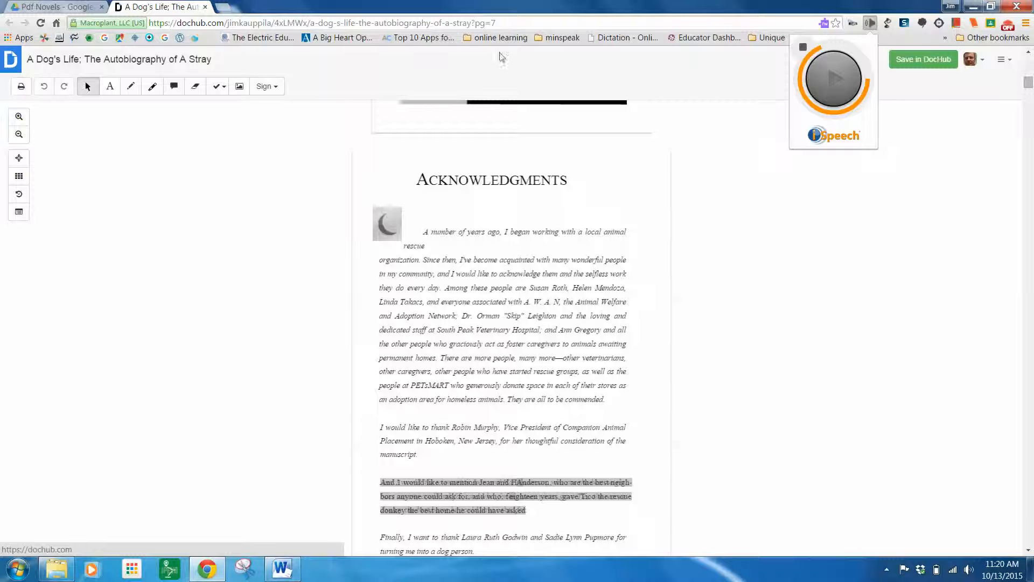
mouse_move(760, 273)
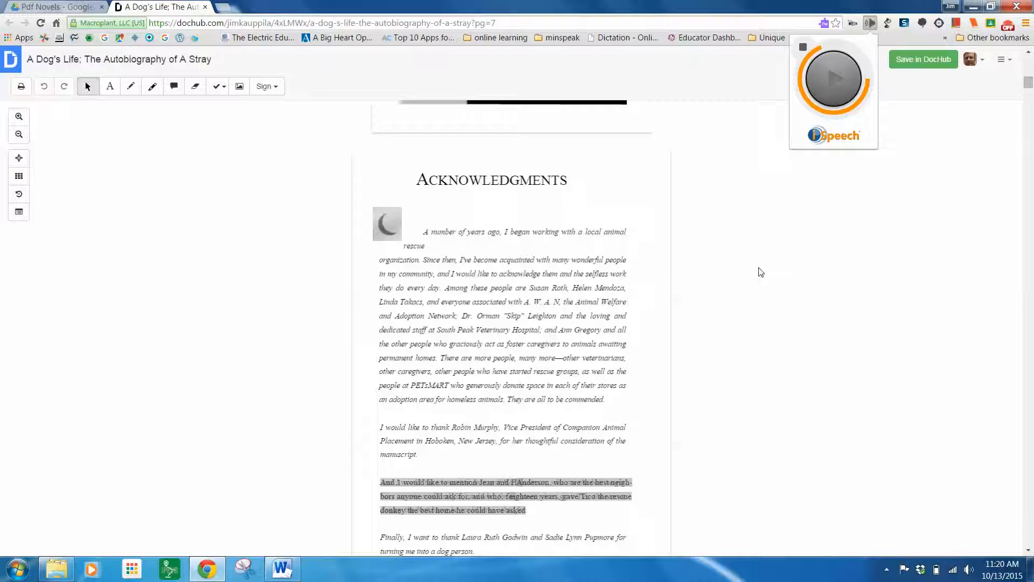